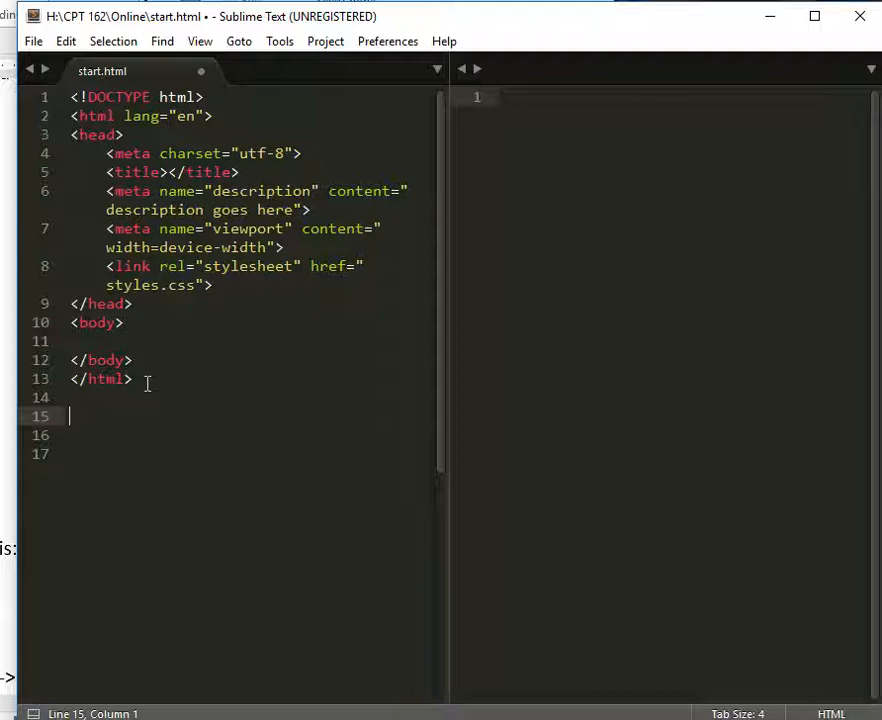
# Add a placeholder title and a second minimal DOCTYPE/html/head/body skeleton below </html>.
pyautogui.write('html>')
pyautogui.click(172, 172)
pyautogui.write('Place title her')
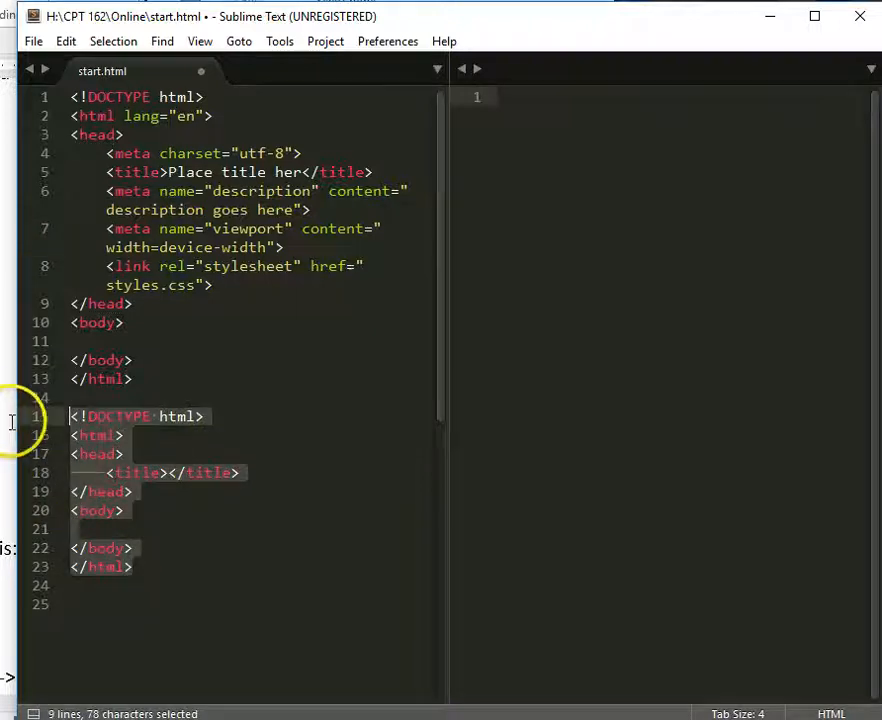
# Delete the selected extra skeleton lines from start.html.
pyautogui.press('Delete')
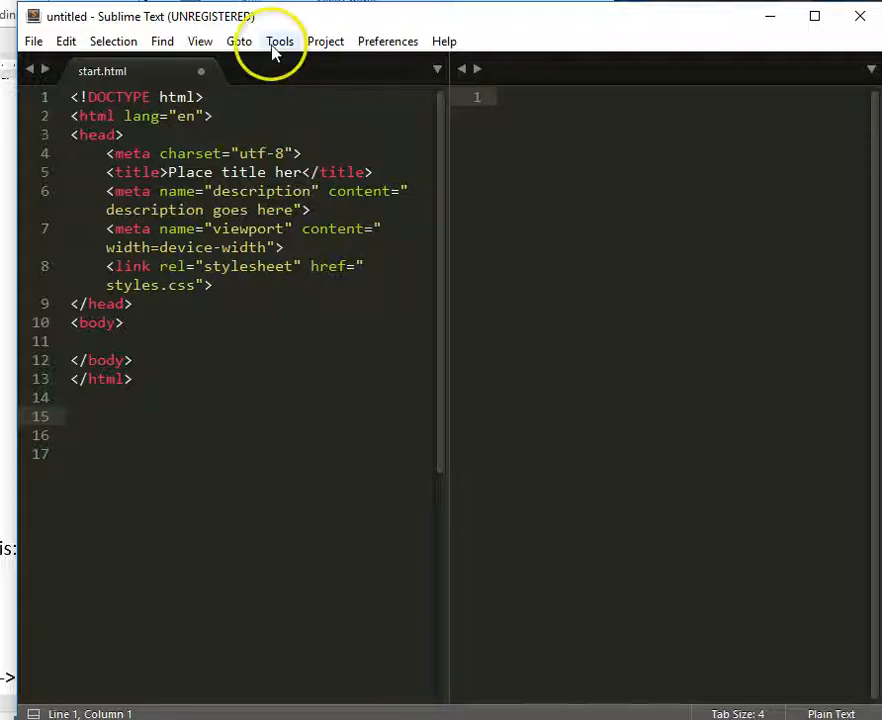
# Create a new snippet template via Tools > Developer > New Snippet.
pyautogui.click(280, 40)
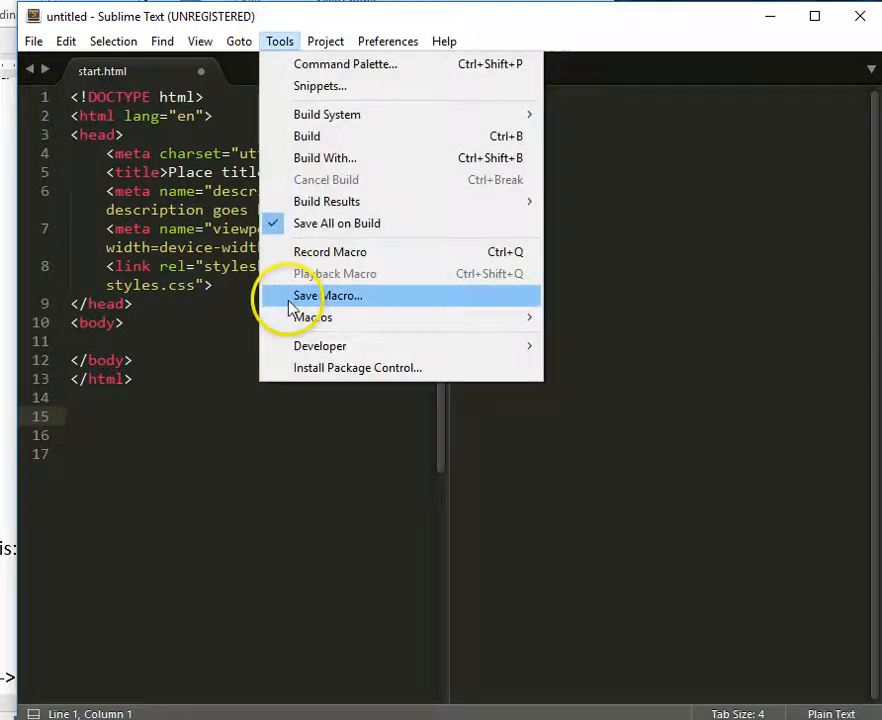
pyautogui.moveTo(320, 344)
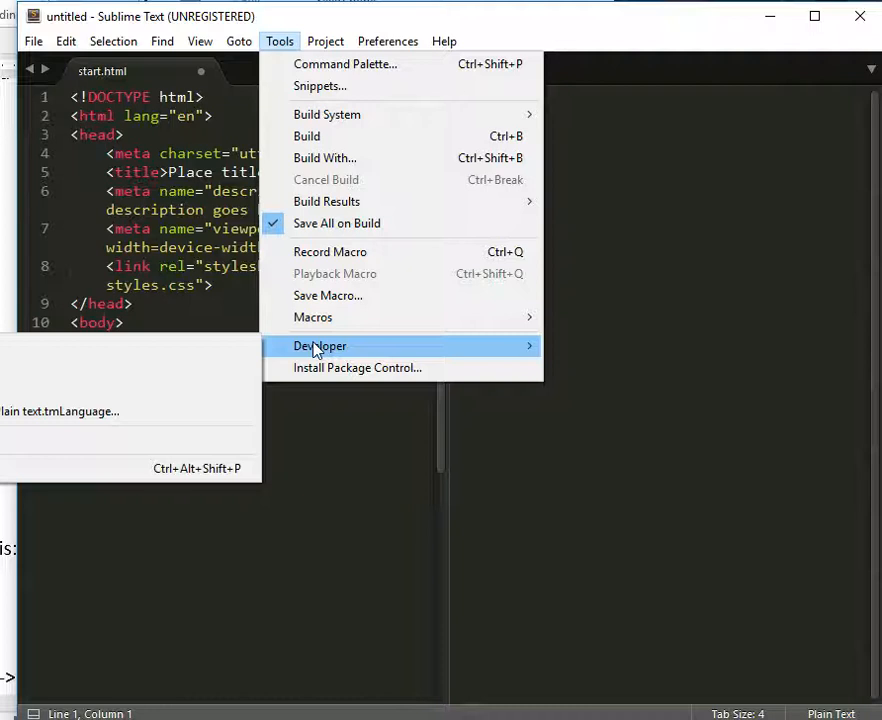
pyautogui.moveTo(40, 368)
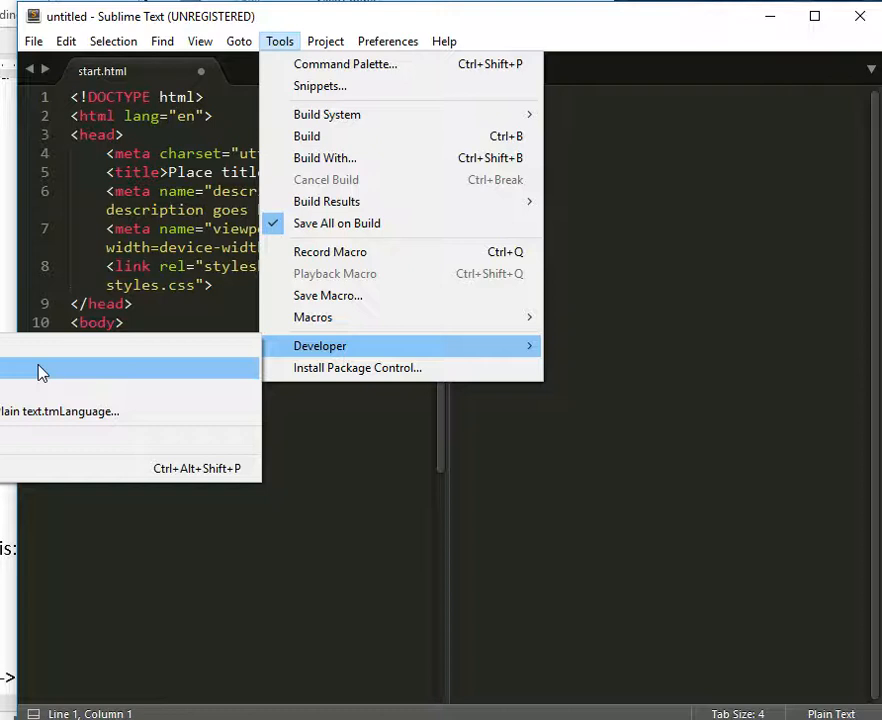
pyautogui.click(200, 40)
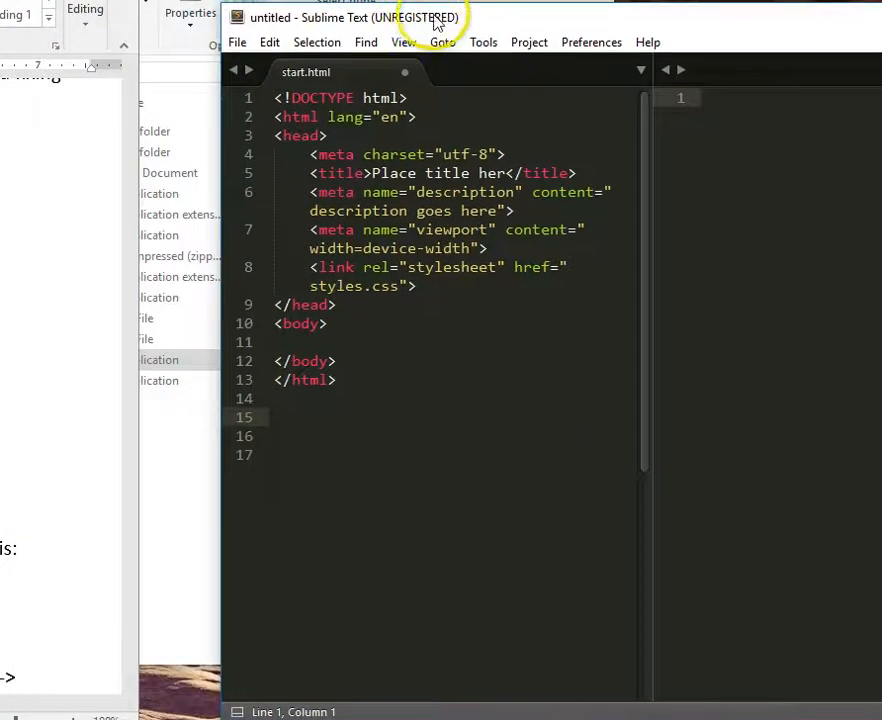
pyautogui.click(484, 42)
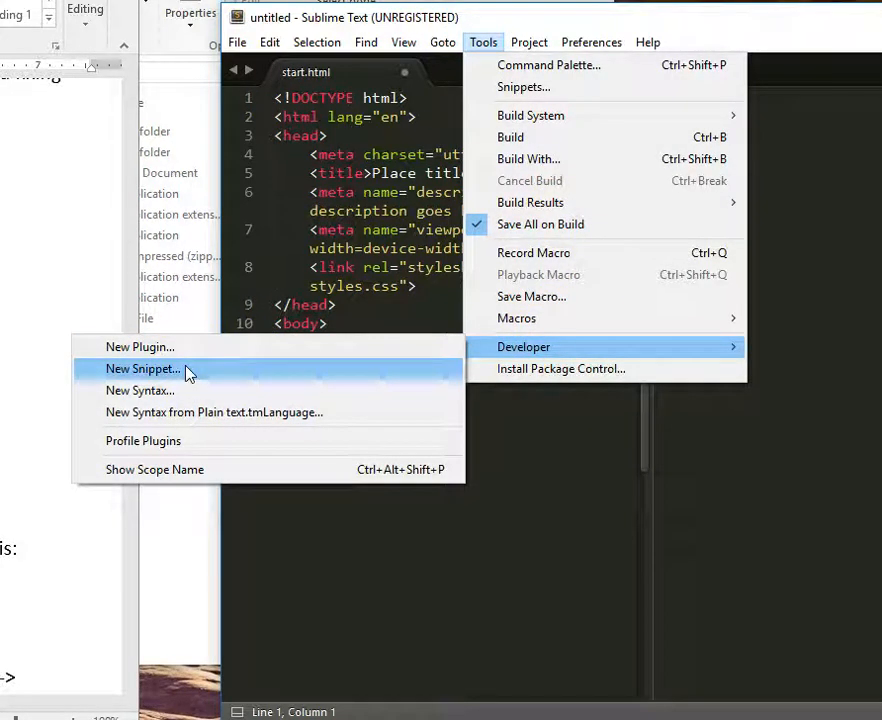
pyautogui.click(144, 368)
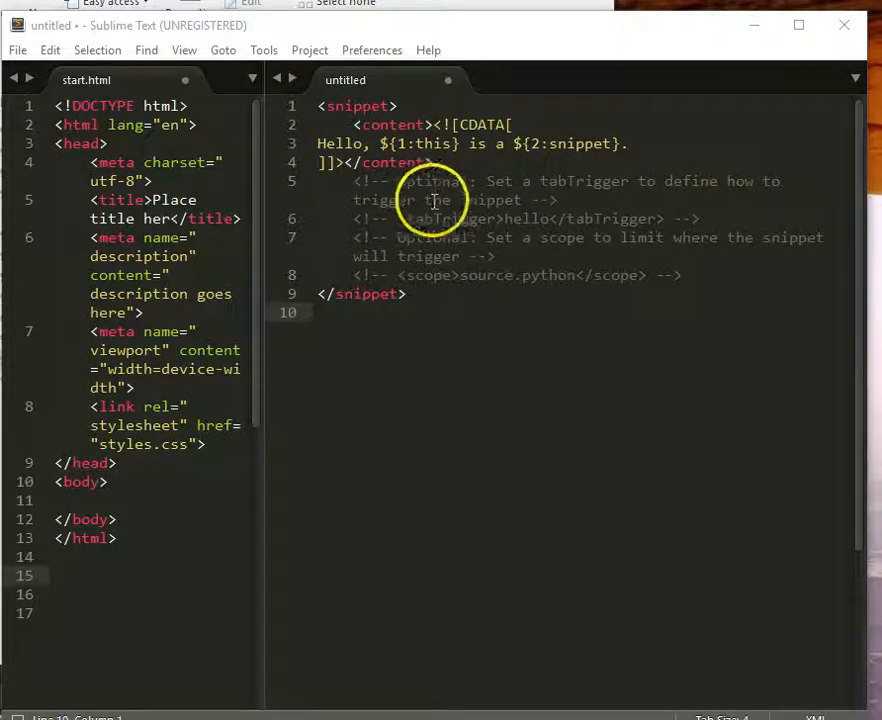
pyautogui.moveTo(584, 216)
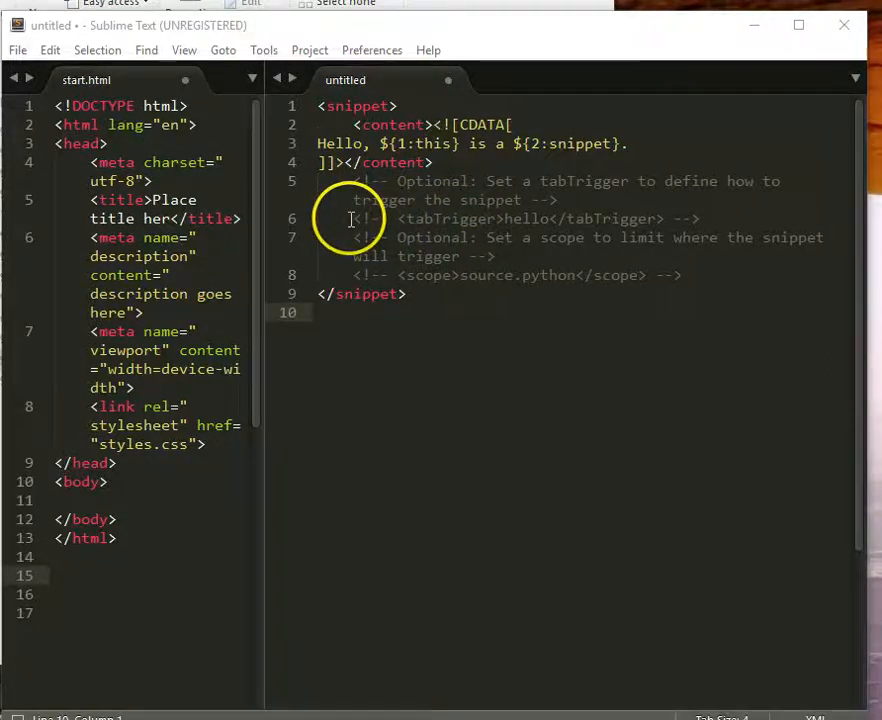
# Uncomment the tabTrigger line in the snippet template.
pyautogui.moveTo(358, 218); pyautogui.dragTo(700, 218)
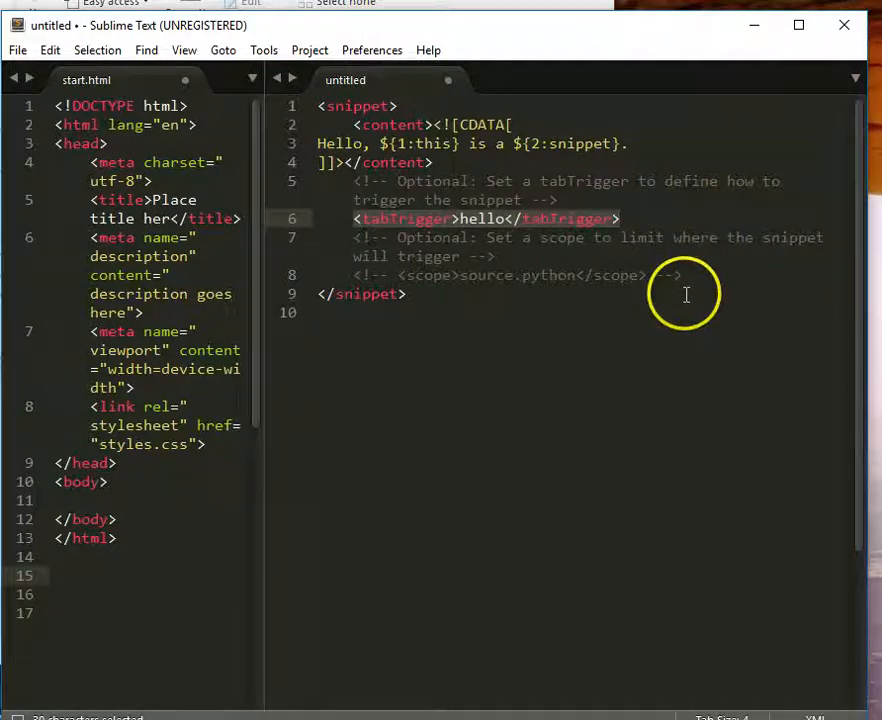
pyautogui.moveTo(658, 236)
pyautogui.write('start')
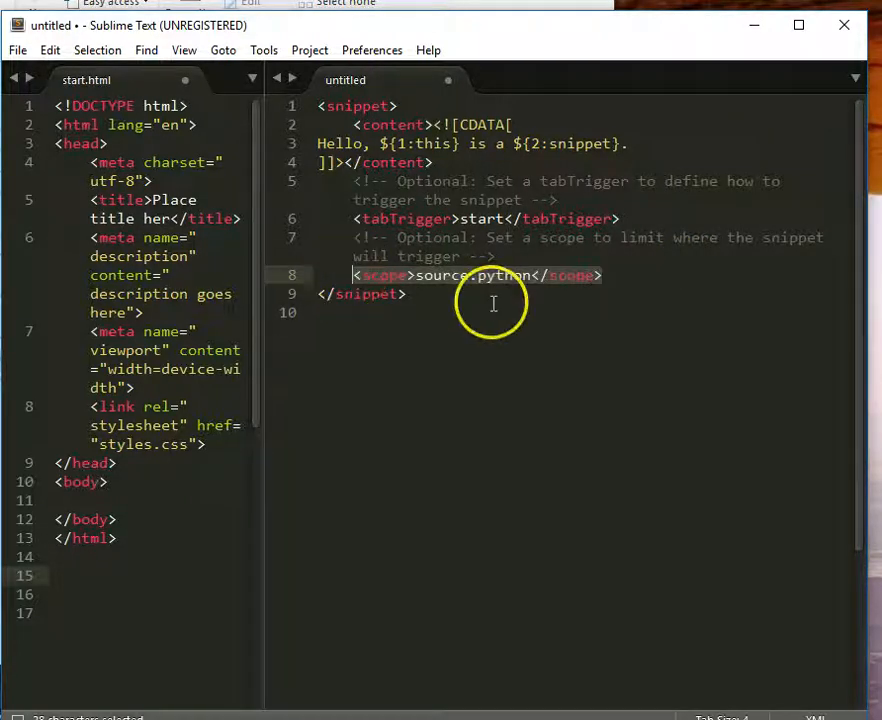
# Set the snippet's scope value to text.html instead of the Python scope.
pyautogui.click(532, 276)
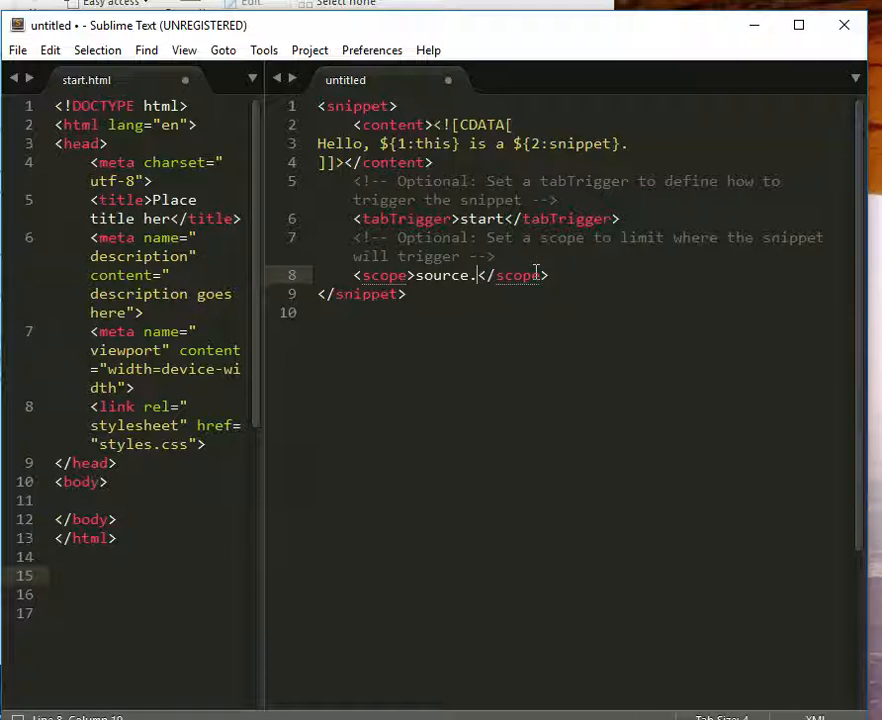
pyautogui.write('html')
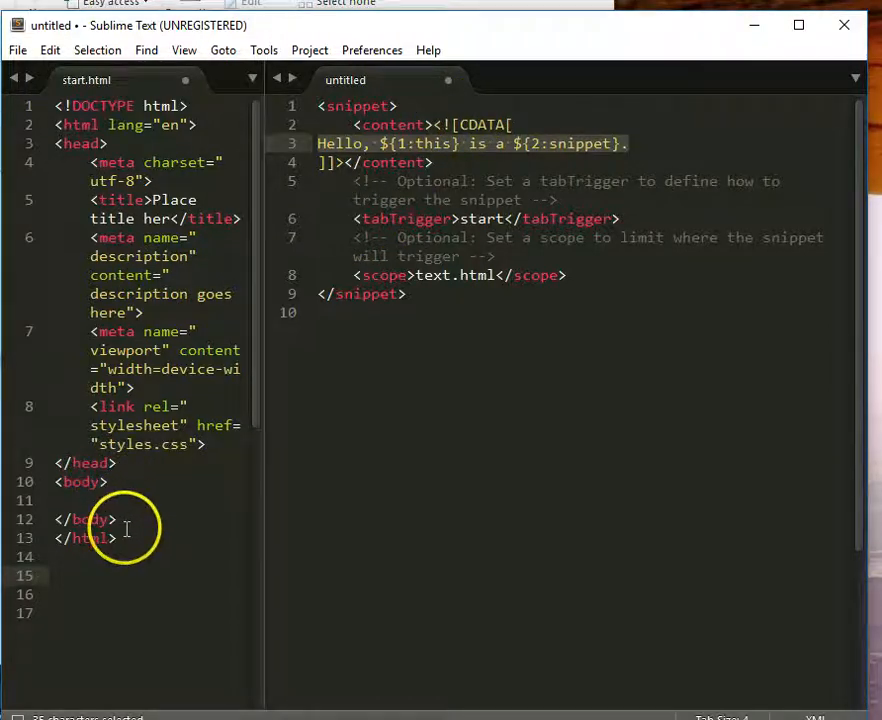
# Copy all of start.html's boilerplate and paste it over the snippet's Hello content.
pyautogui.click(116, 538)
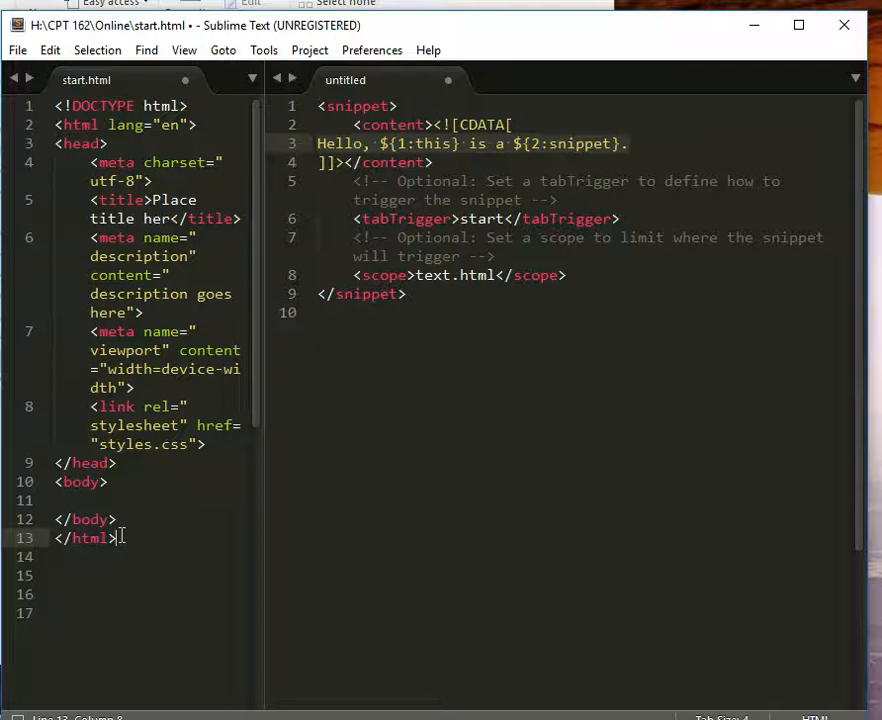
pyautogui.press('ctrl+a')
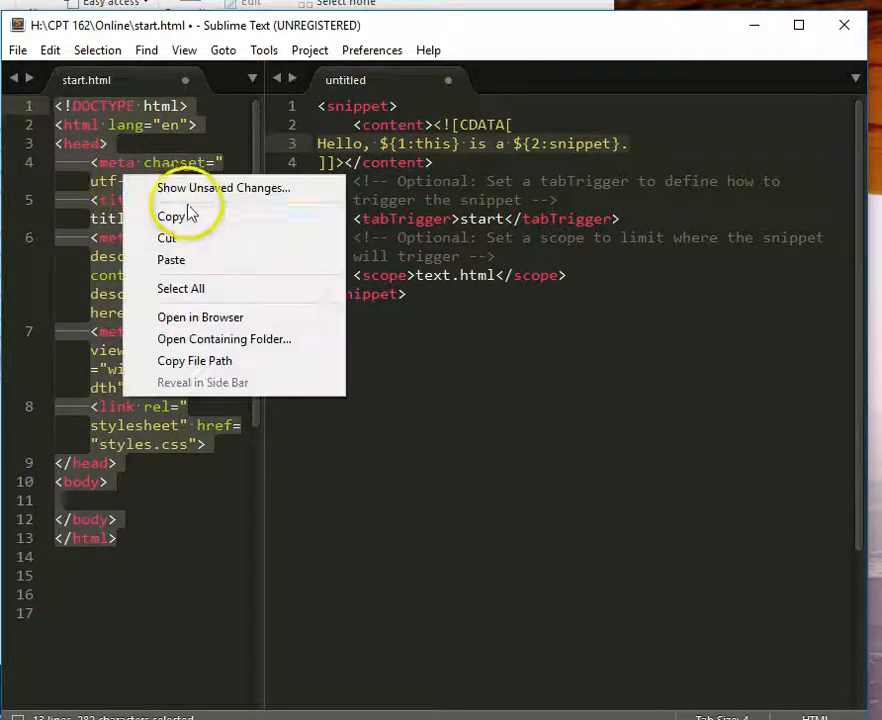
pyautogui.click(172, 216)
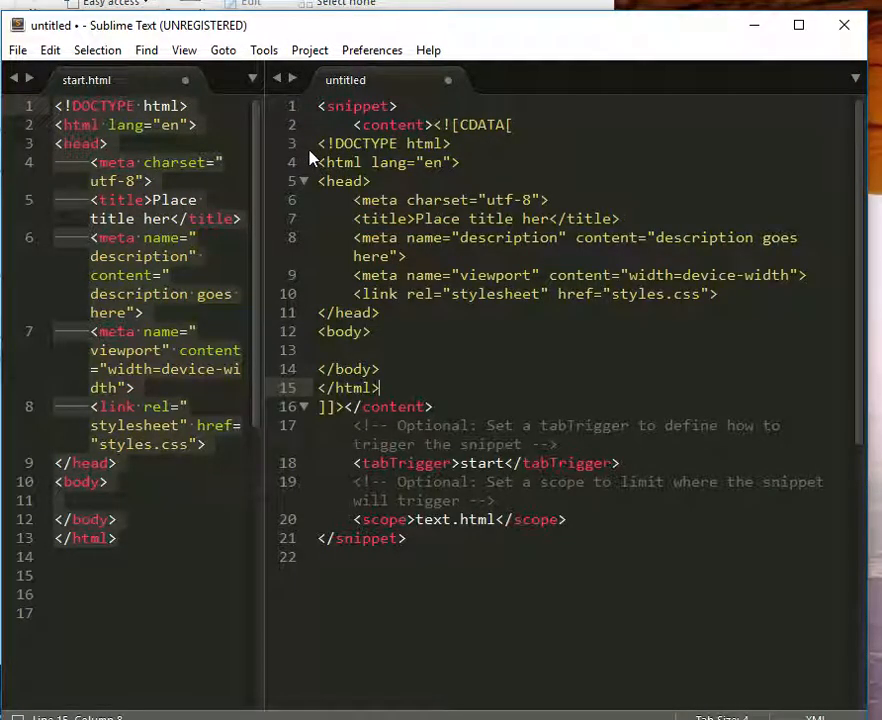
pyautogui.moveTo(436, 204)
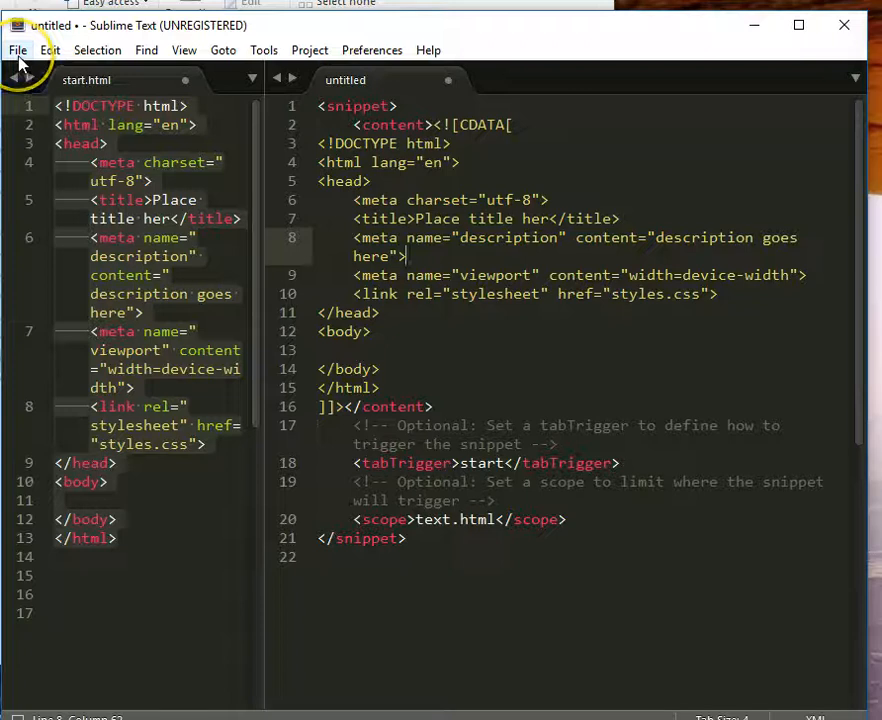
# Bring up Save As for the untitled snippet, pointing at Packages/User.
pyautogui.click(16, 50)
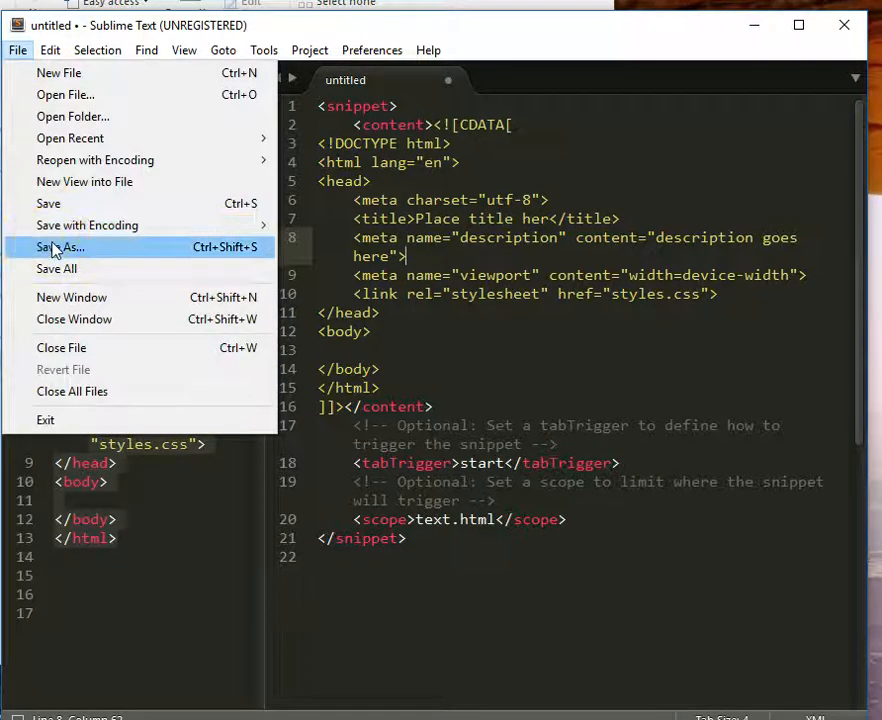
pyautogui.click(62, 248)
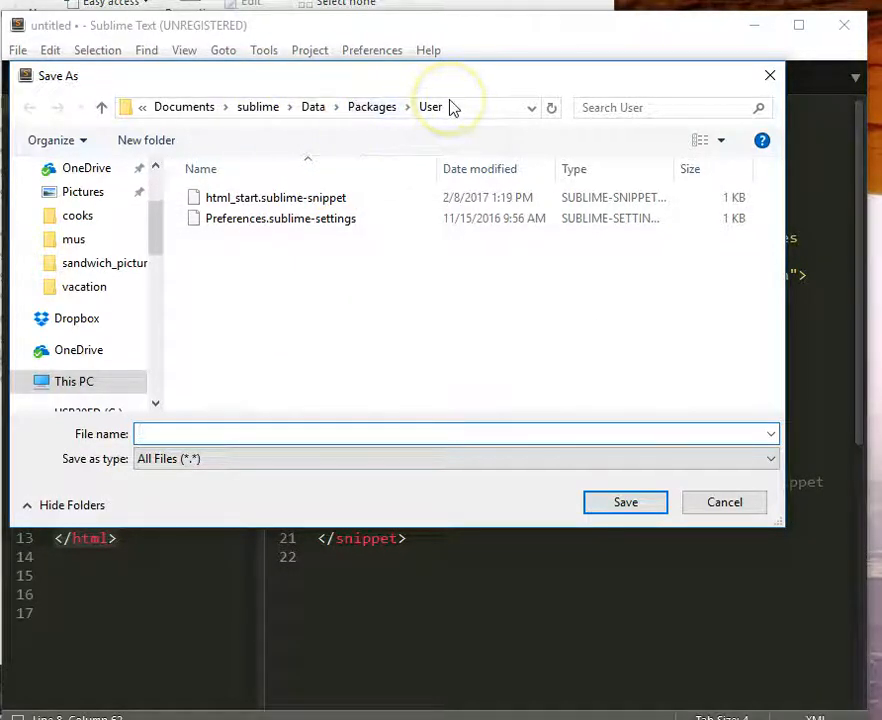
# Name the file head.sublime-snippet and save it in Packages/User.
pyautogui.click(276, 198)
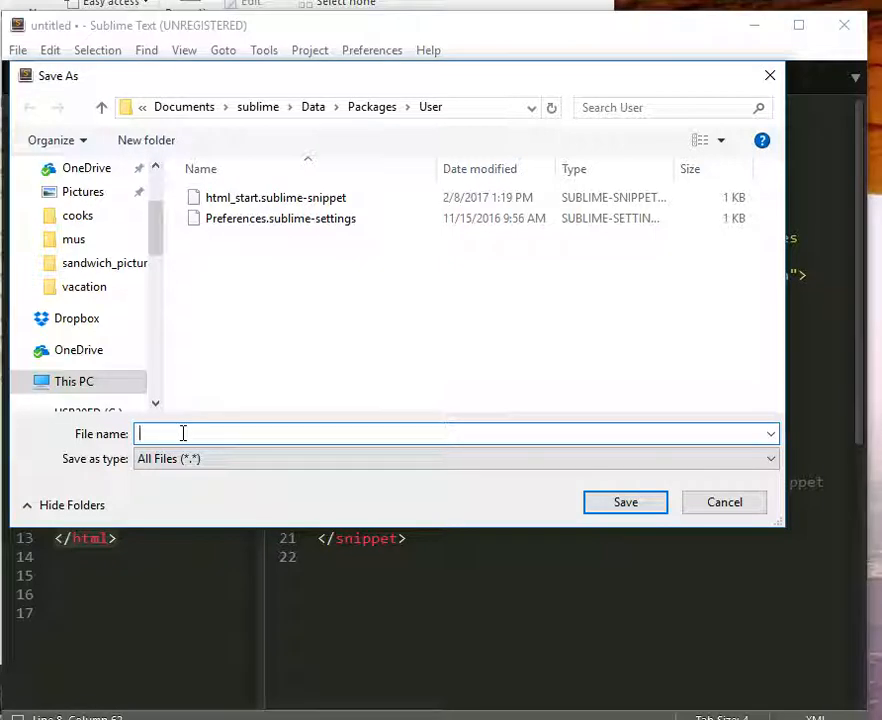
pyautogui.write('h')
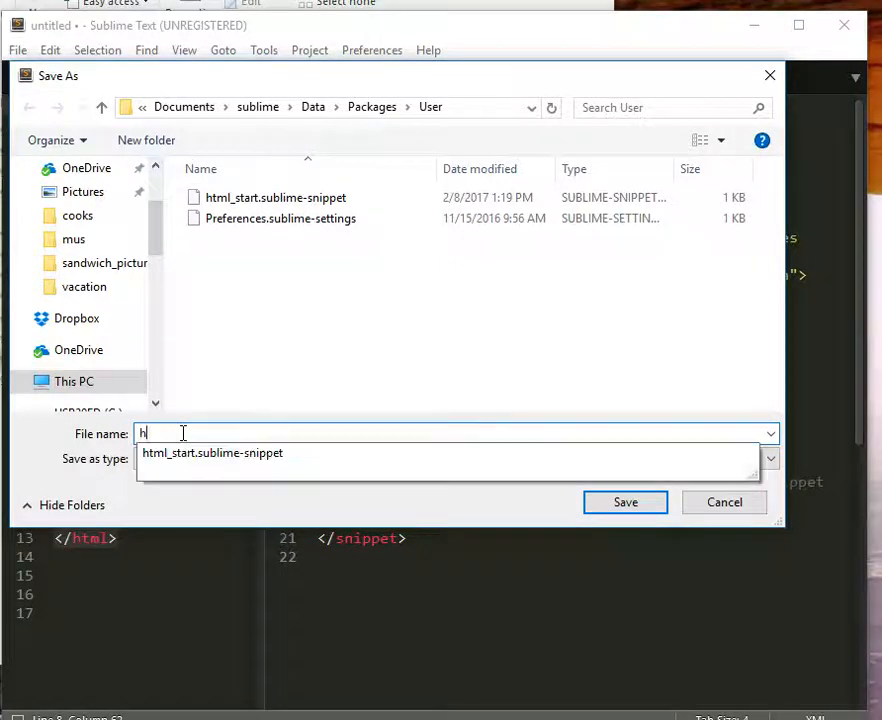
pyautogui.write('ead')
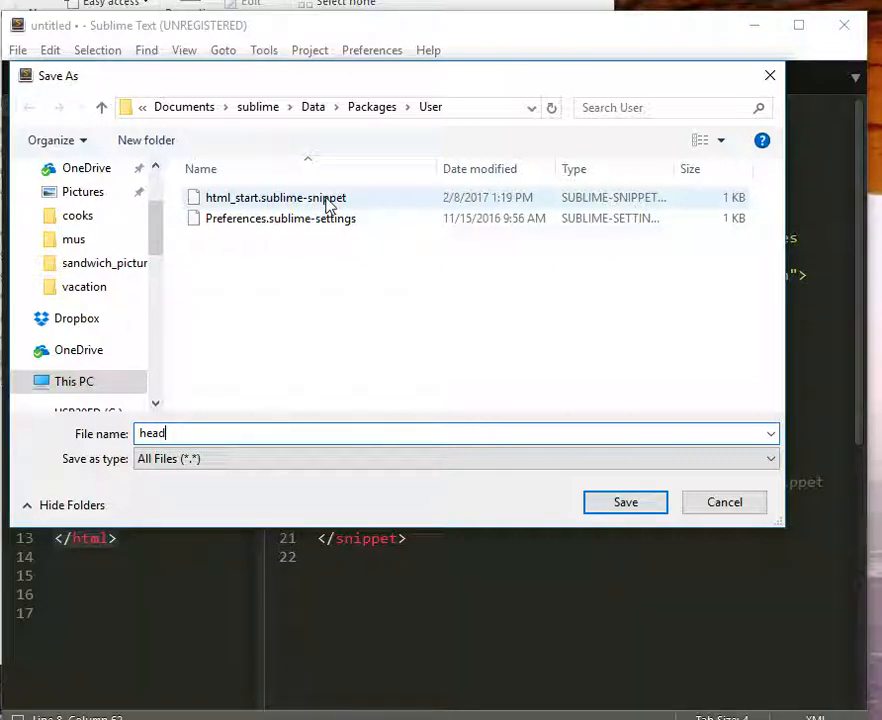
pyautogui.click(276, 198)
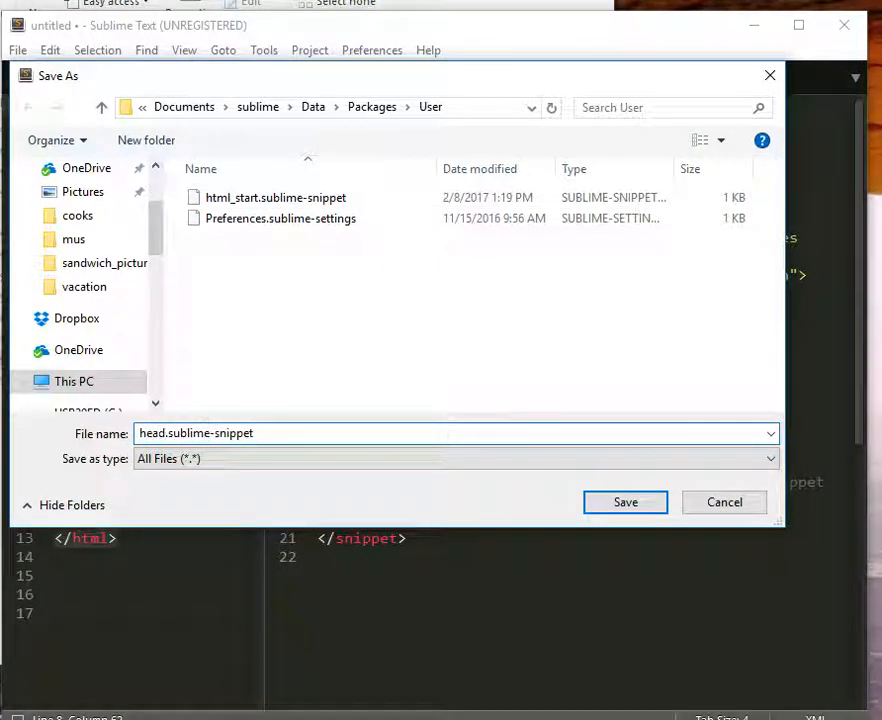
pyautogui.click(258, 432)
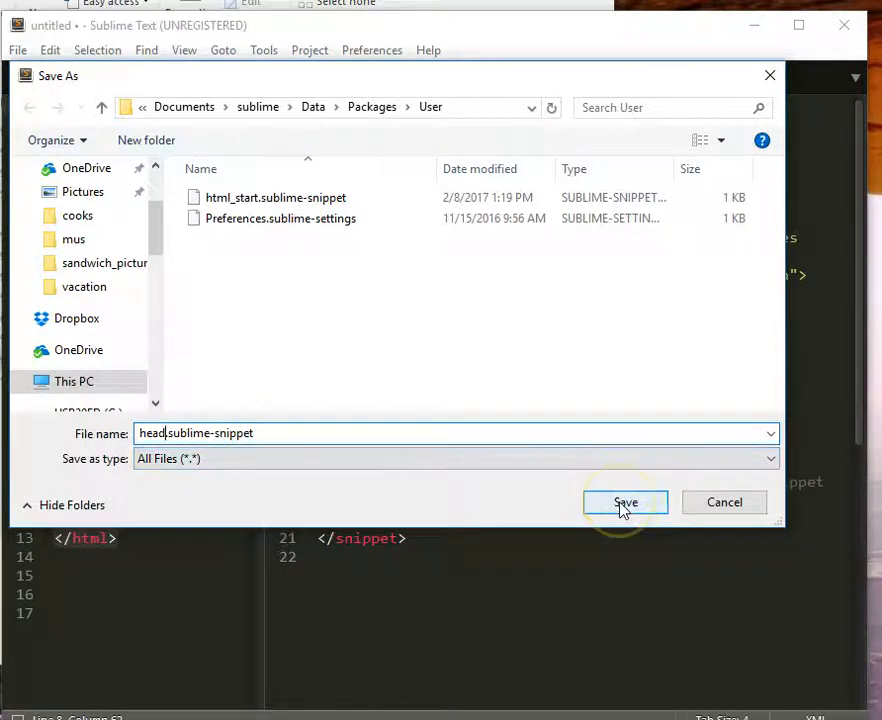
pyautogui.click(624, 502)
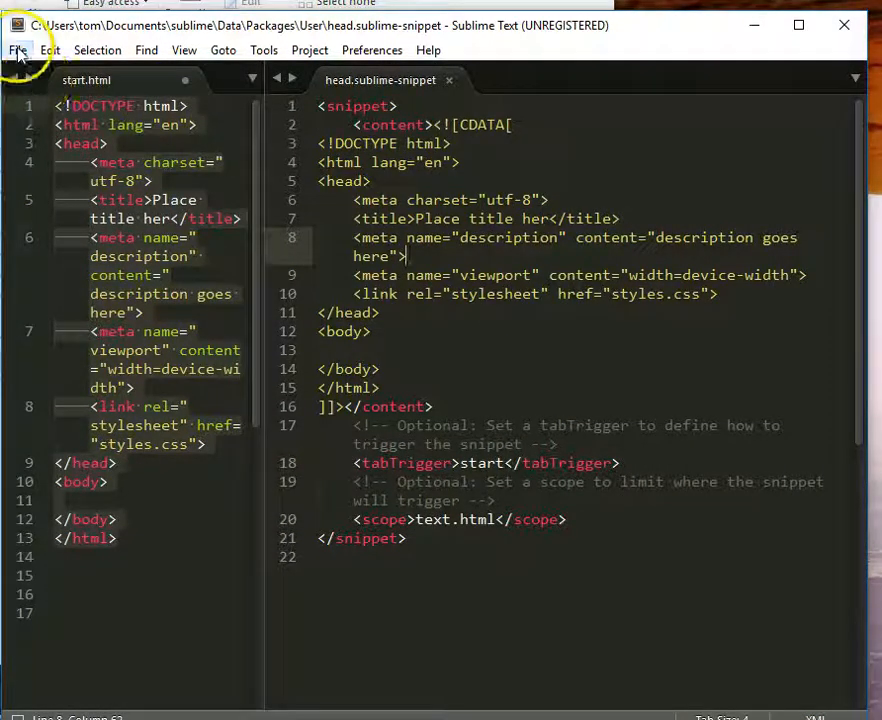
# Open the older html_start.sublime-snippet from Packages/User.
pyautogui.click(16, 50)
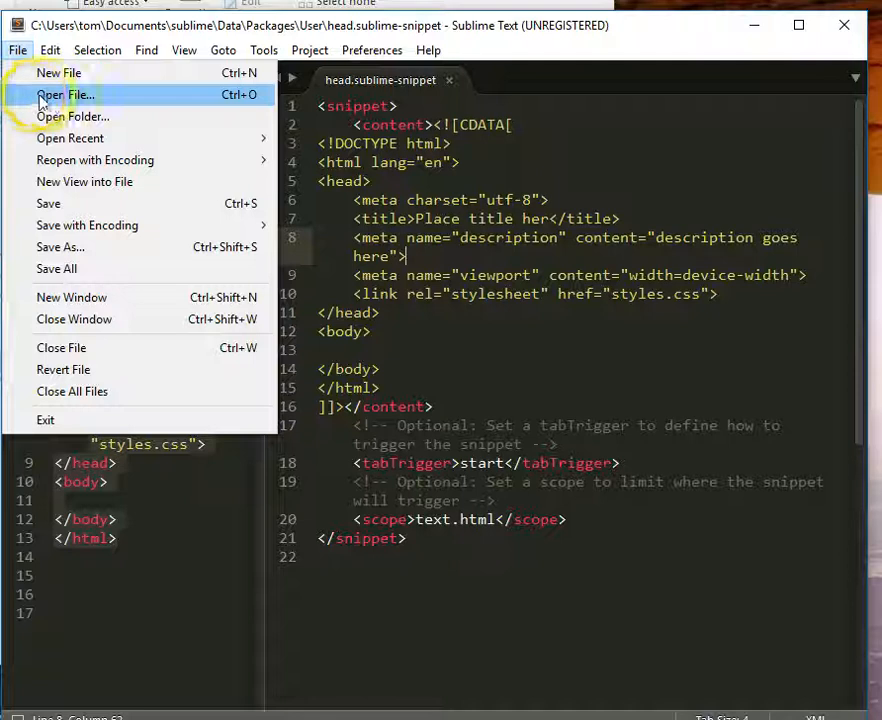
pyautogui.click(64, 94)
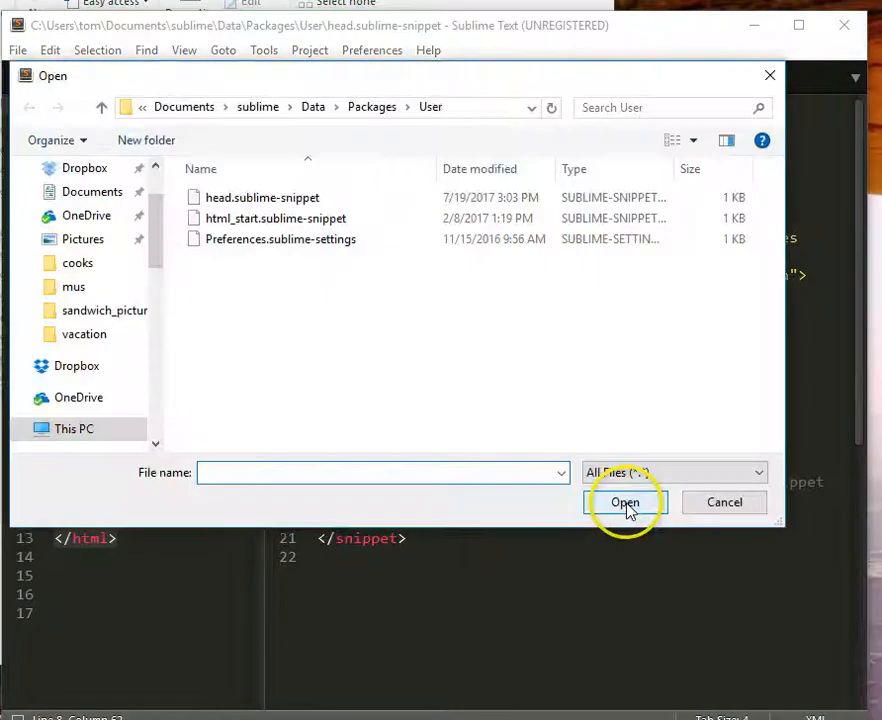
pyautogui.click(276, 218)
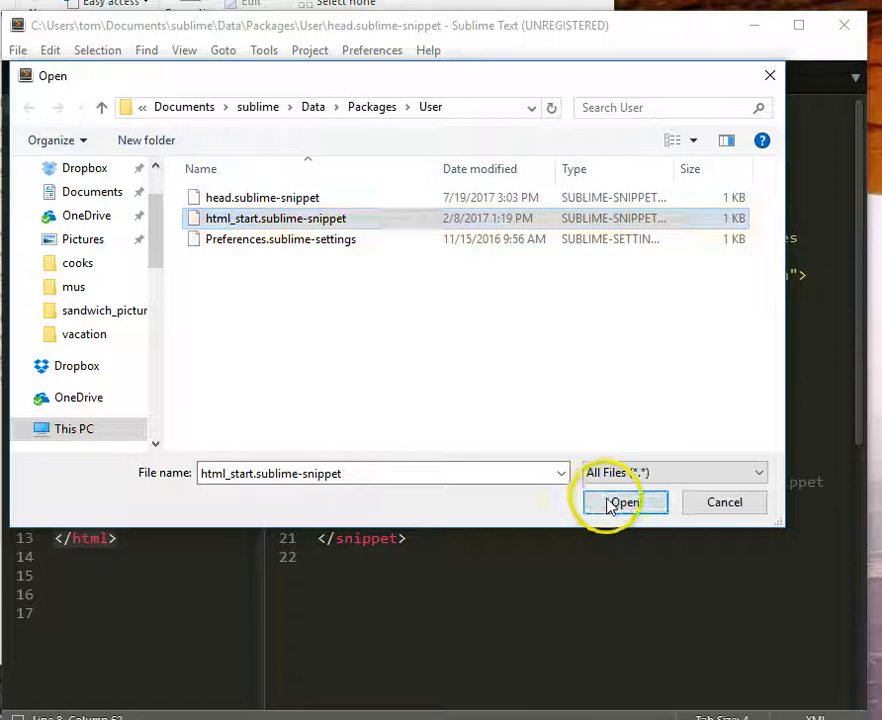
pyautogui.click(624, 502)
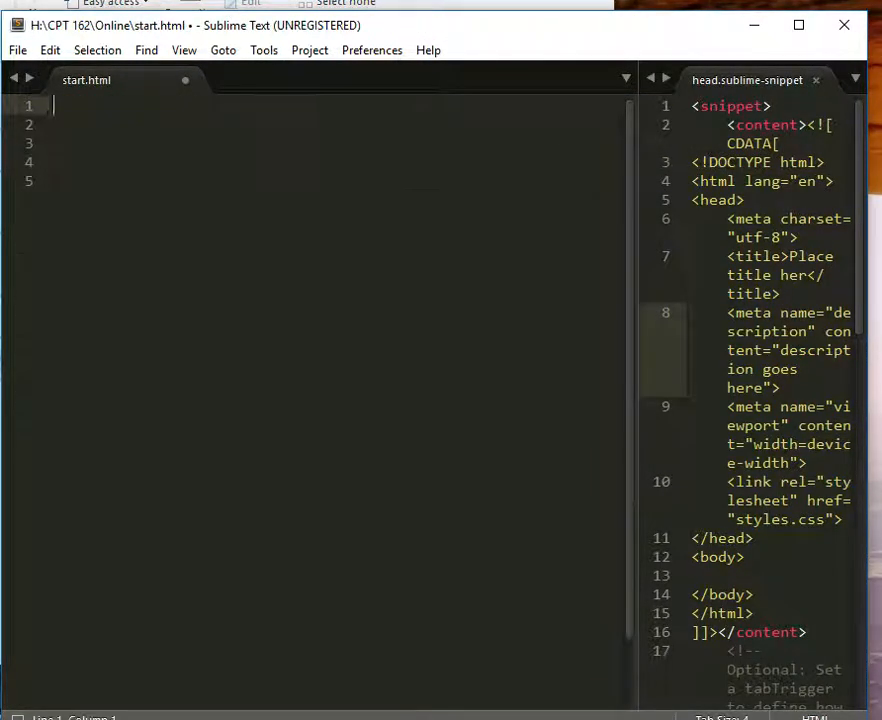
# Expand the 'start' trigger with Tab in empty start.html to insert the HTML5 boilerplate.
pyautogui.write('s')
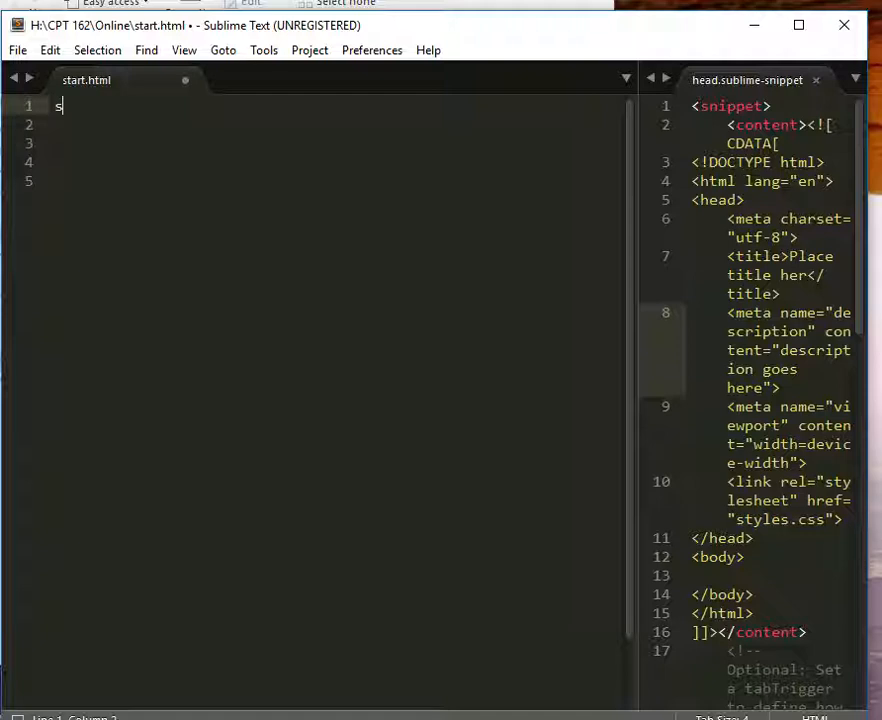
pyautogui.write('tart')
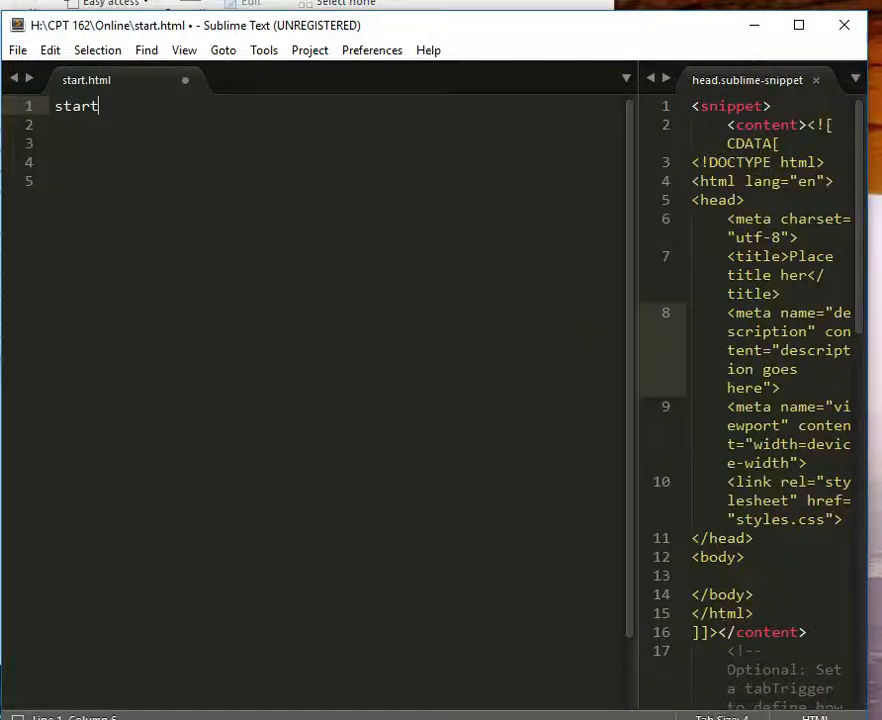
pyautogui.press('Tab')
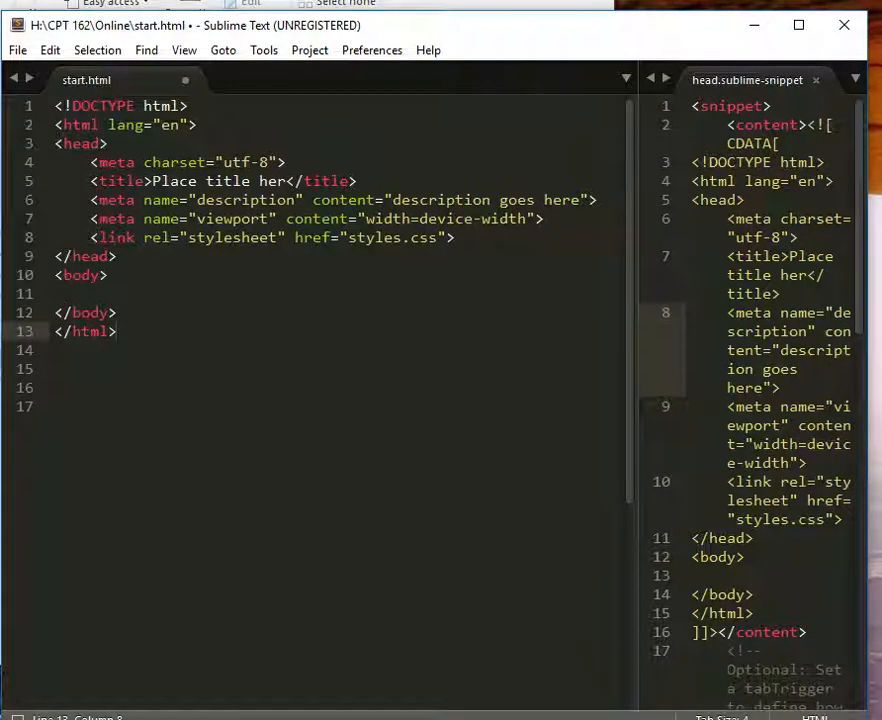